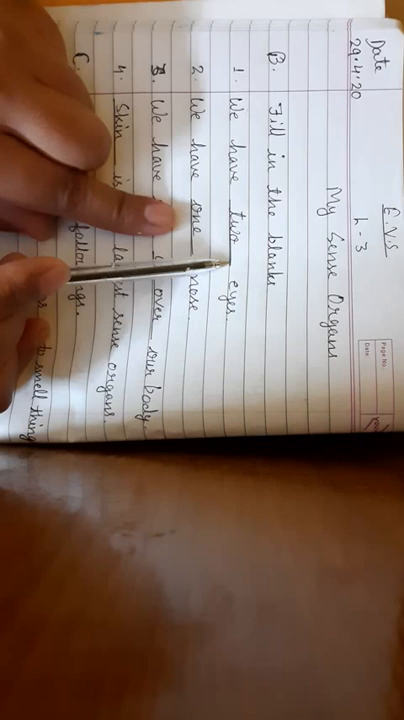
mouse_move(150, 230)
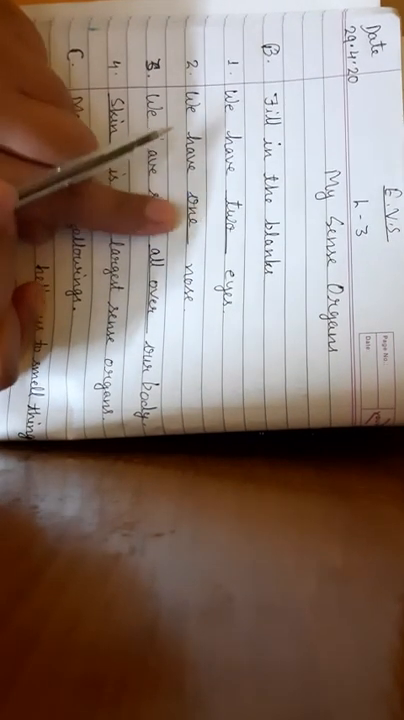